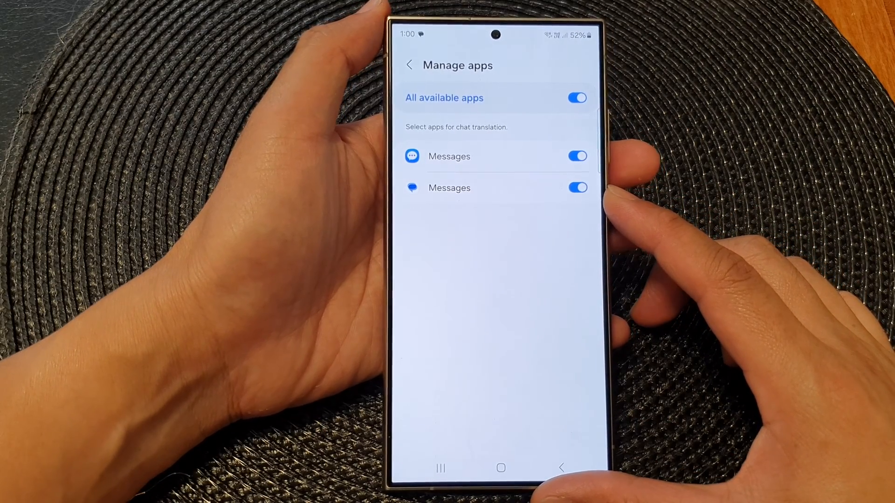
{"action": "mouse_move", "coordinate": [627, 183]}
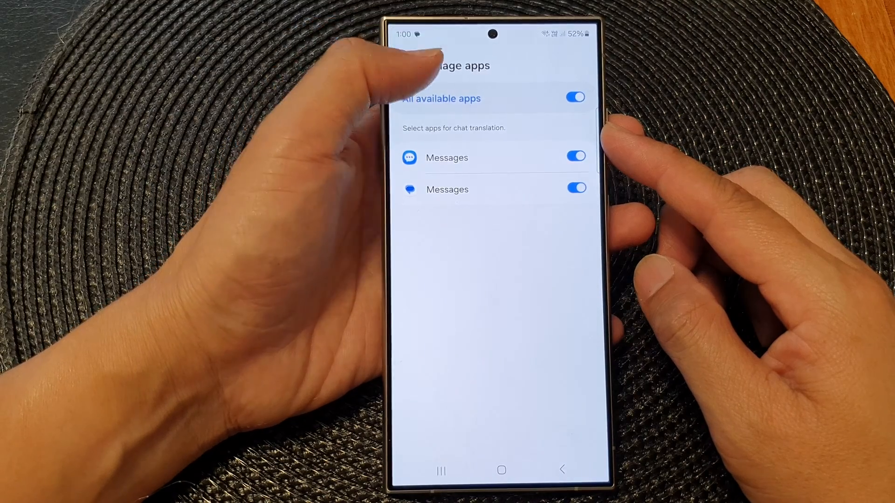
- Go home, reopen Settings from the quick panel, and scroll to Advanced features
{"action": "left_click", "coordinate": [501, 470]}
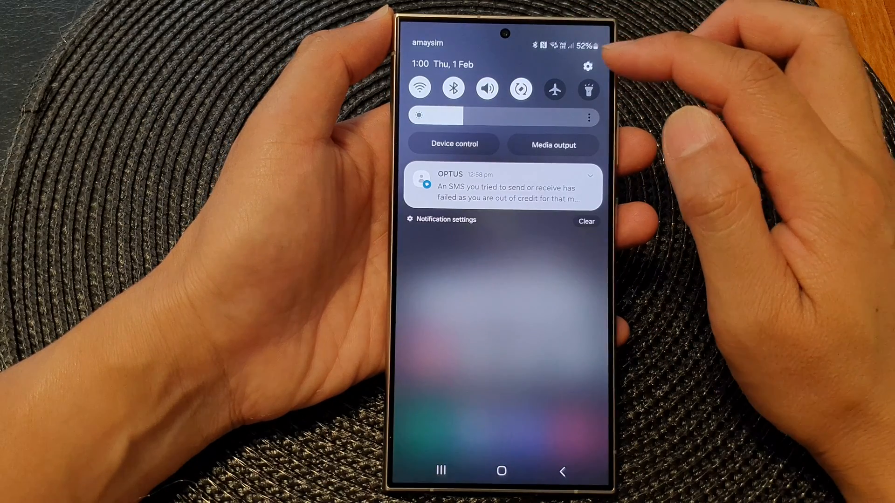
{"action": "left_click", "coordinate": [588, 66]}
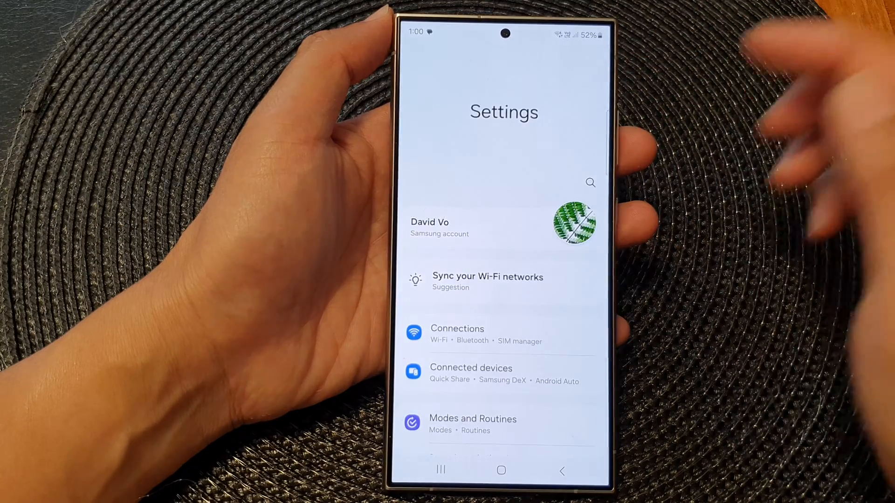
{"action": "scroll", "scroll_direction": "down", "scroll_amount": 3}
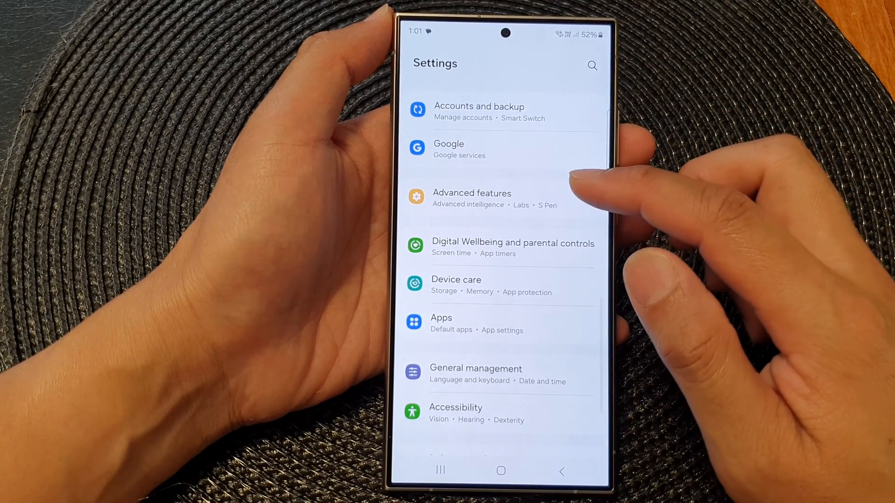
- Navigate through Advanced features and Advanced intelligence to the Chat translation page
{"action": "left_click", "coordinate": [472, 198]}
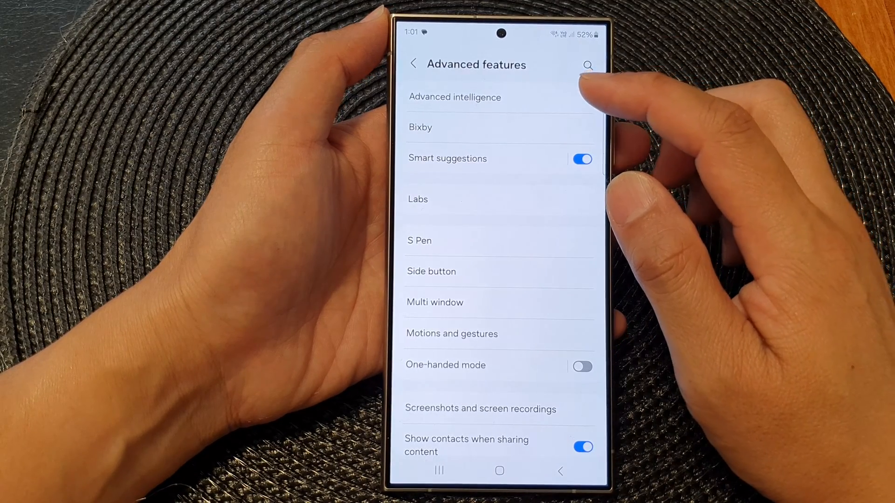
{"action": "left_click", "coordinate": [454, 97]}
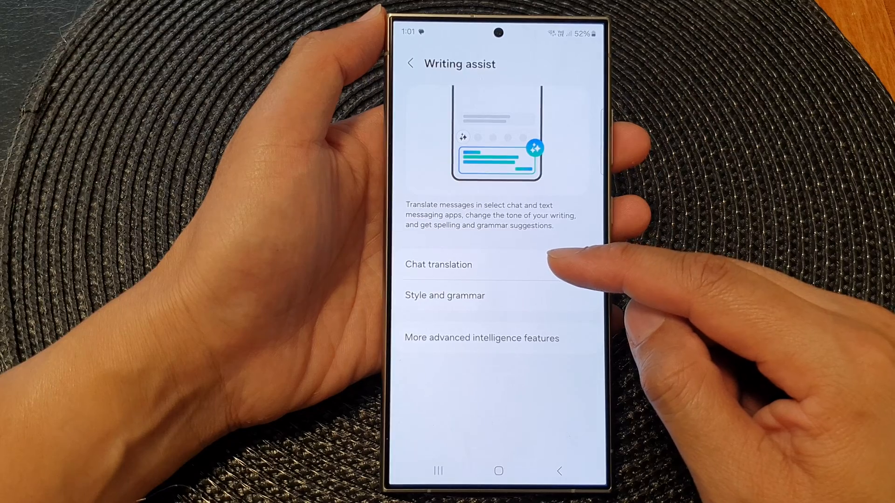
{"action": "left_click", "coordinate": [438, 264]}
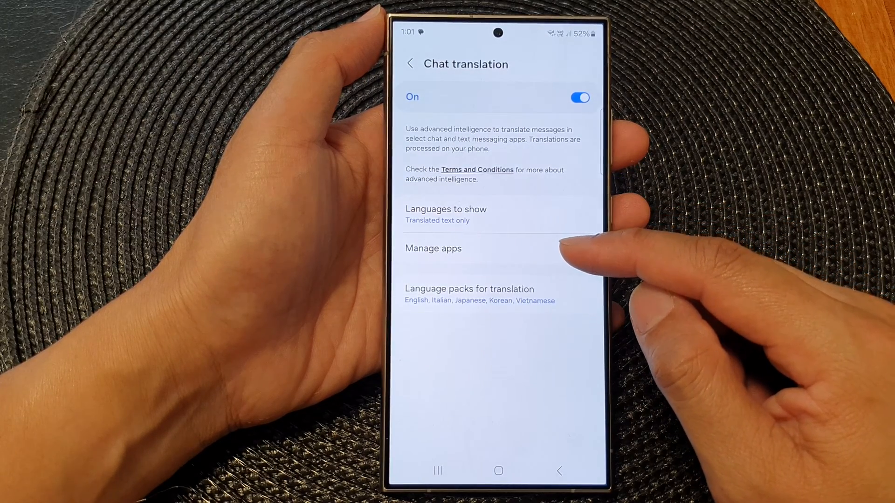
- In Manage apps, switch off chat translation for the first Messages app
{"action": "left_click", "coordinate": [433, 249]}
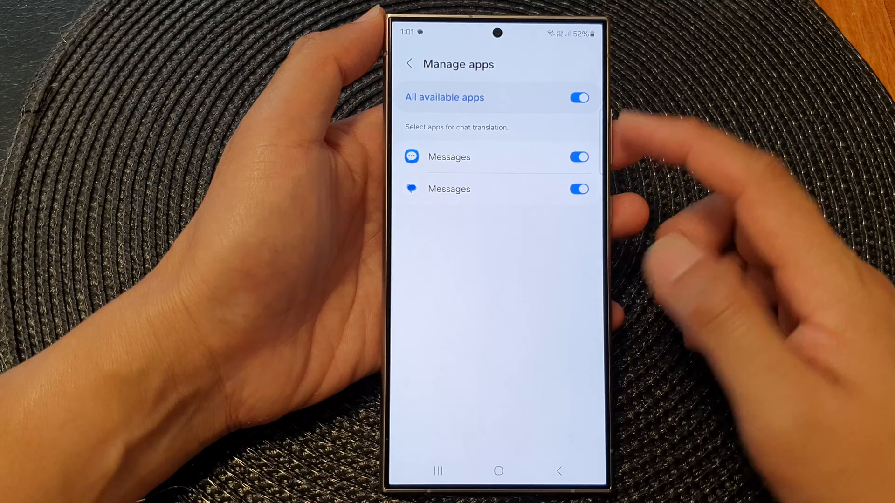
{"action": "left_click", "coordinate": [579, 97]}
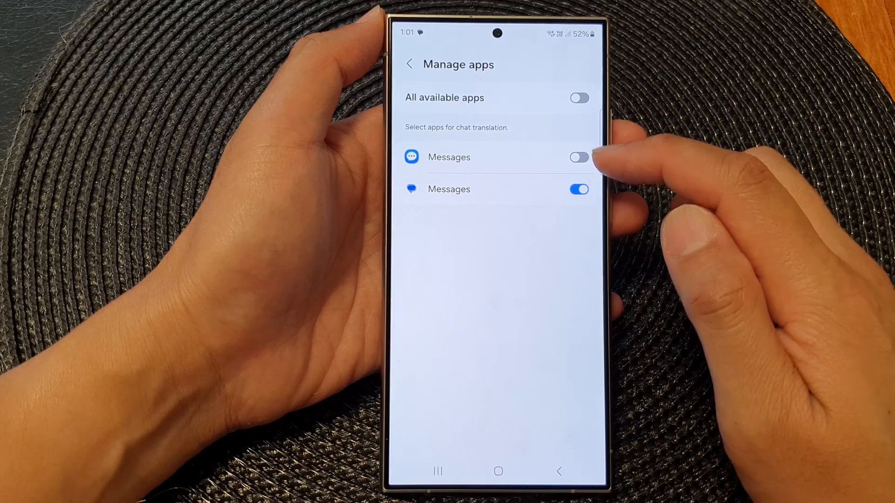
- Re-enable chat translation for the first Messages app and go to the home screen
{"action": "left_click", "coordinate": [578, 157]}
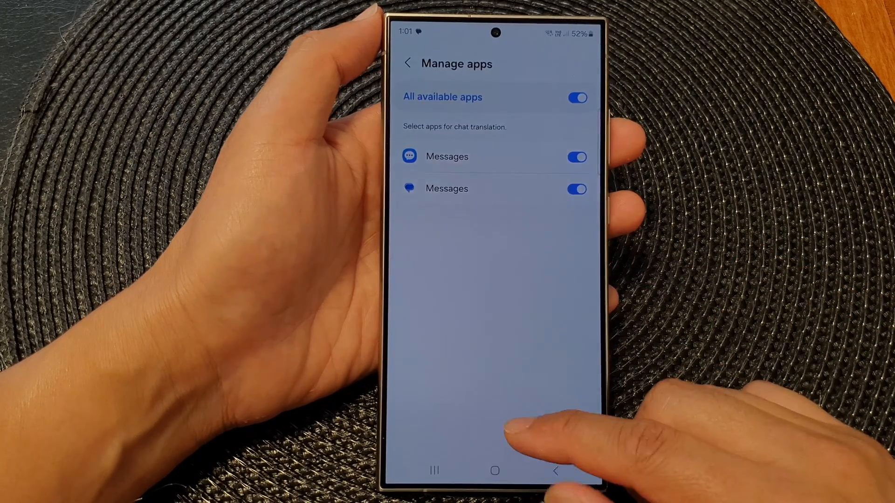
{"action": "left_click", "coordinate": [494, 470]}
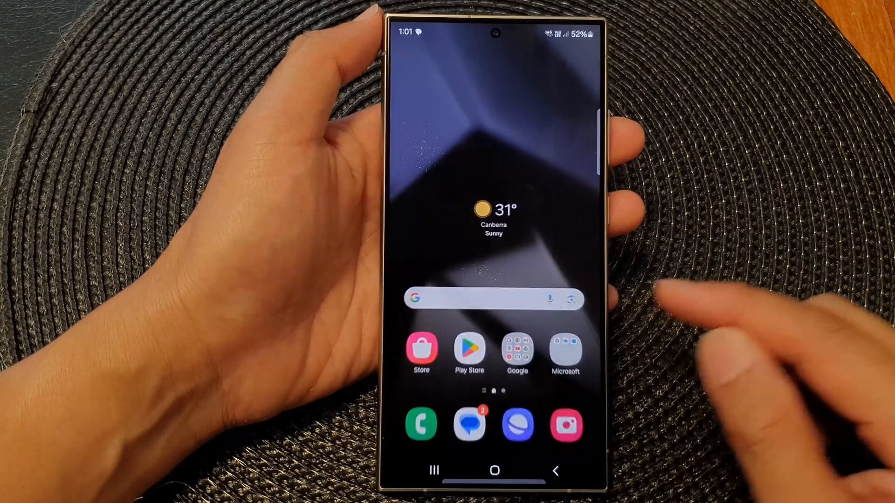